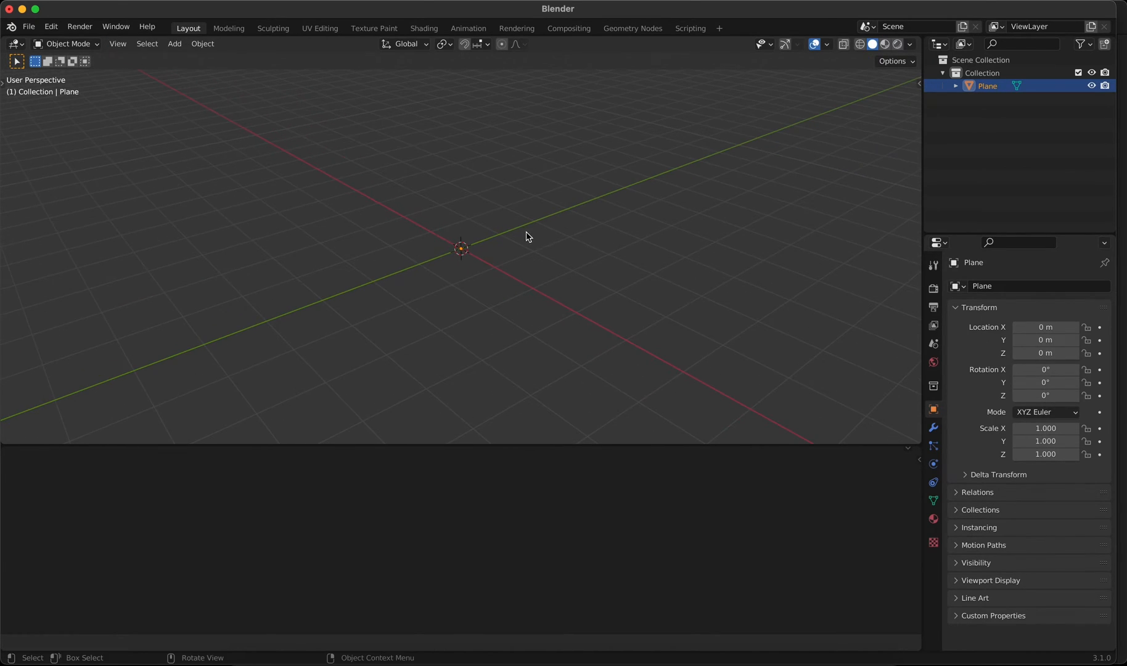
Add an Array modifier to the Plane with a fixed count of 26 along X
{"action": "left_click", "coordinate": [974, 286]}
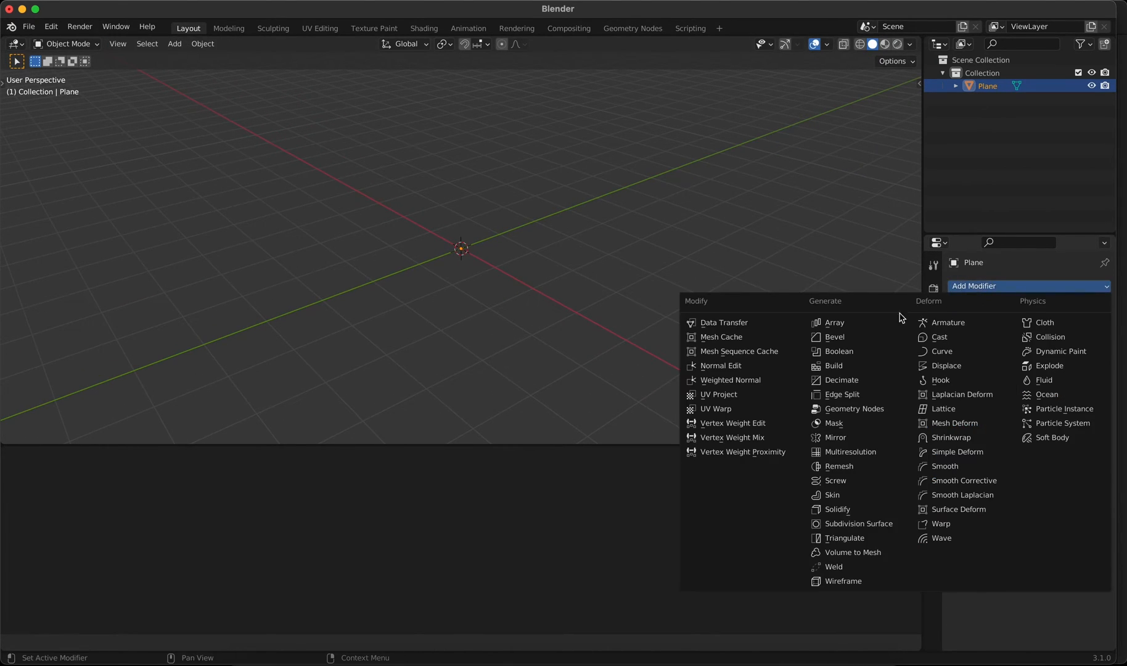
{"action": "left_click", "coordinate": [835, 321]}
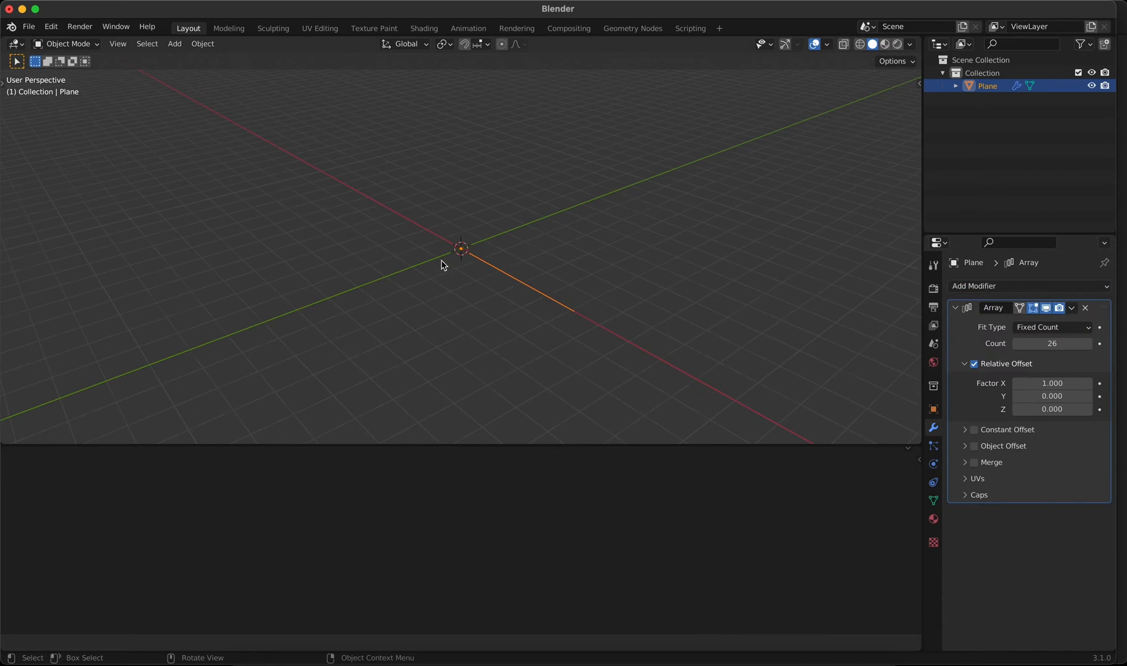
{"action": "left_click", "coordinate": [174, 45]}
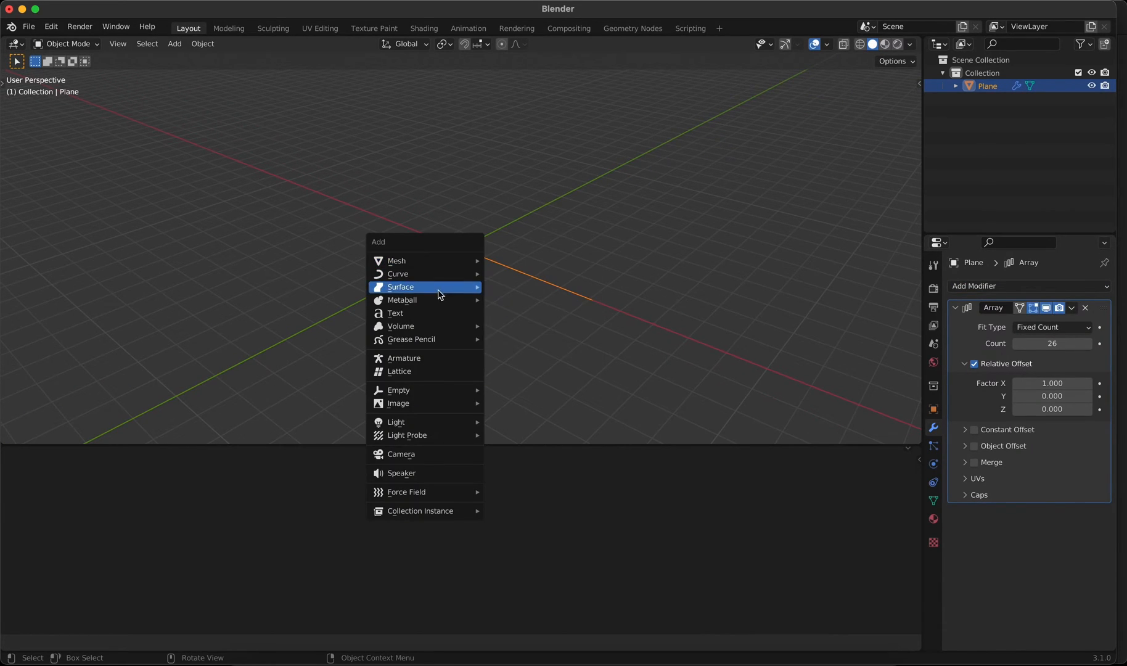
Add a metaball Ball scaled to 0.2 and parent it to the Plane
{"action": "left_click", "coordinate": [402, 299]}
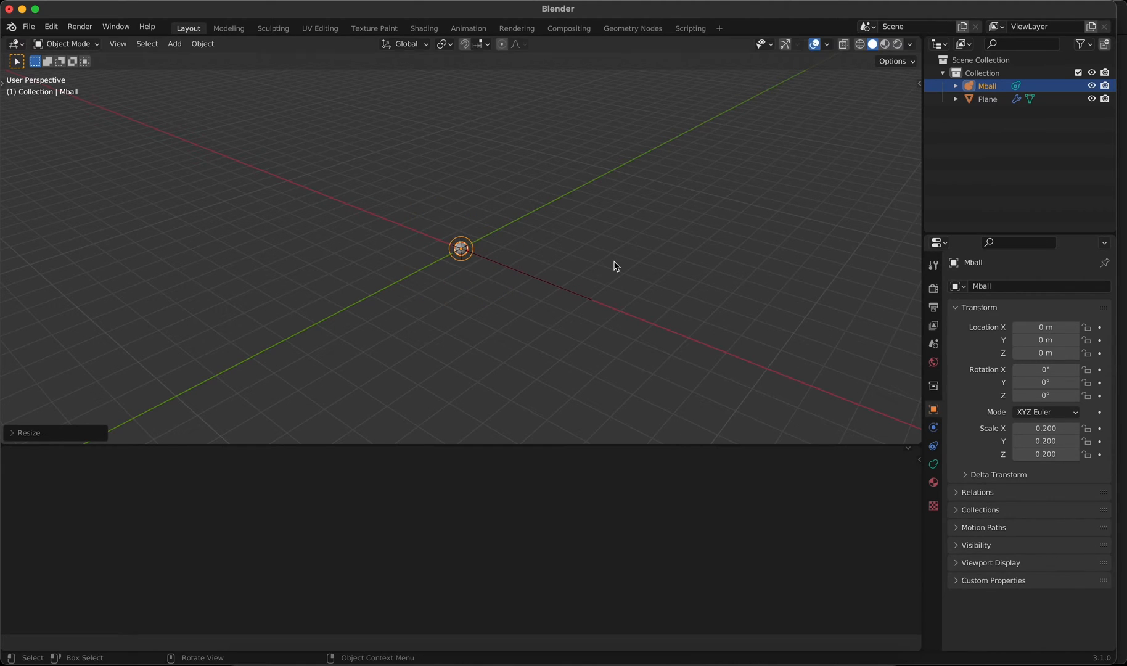
{"action": "left_click", "coordinate": [986, 99]}
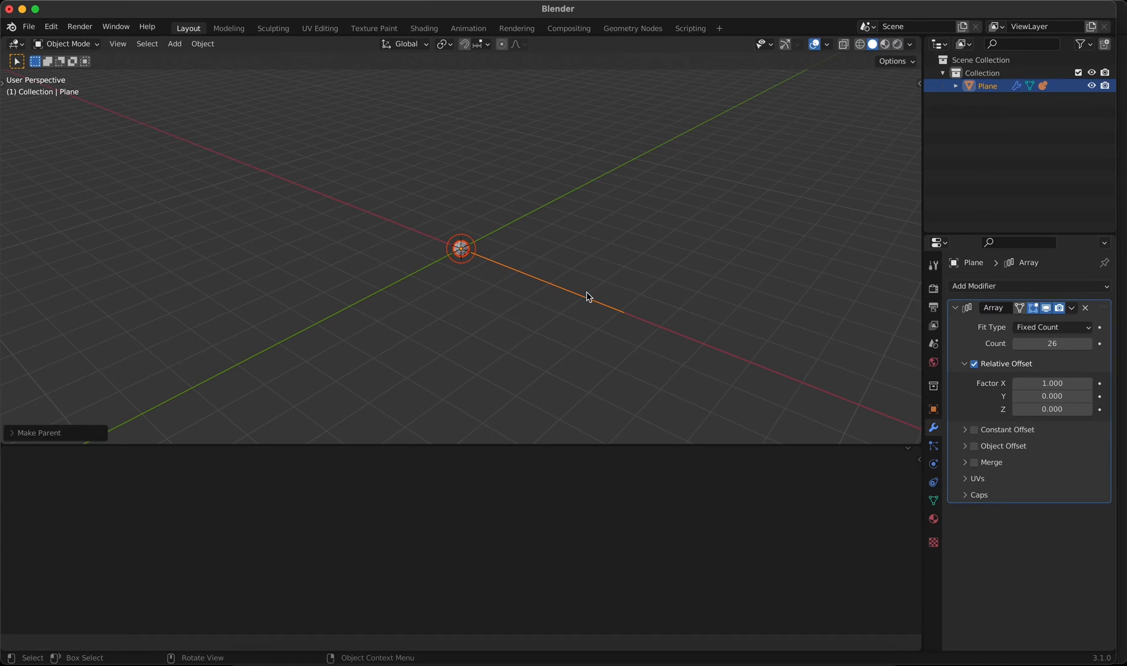
Enable vertex instancing on the Plane so the metaballs merge into a straight tube
{"action": "left_click", "coordinate": [933, 408]}
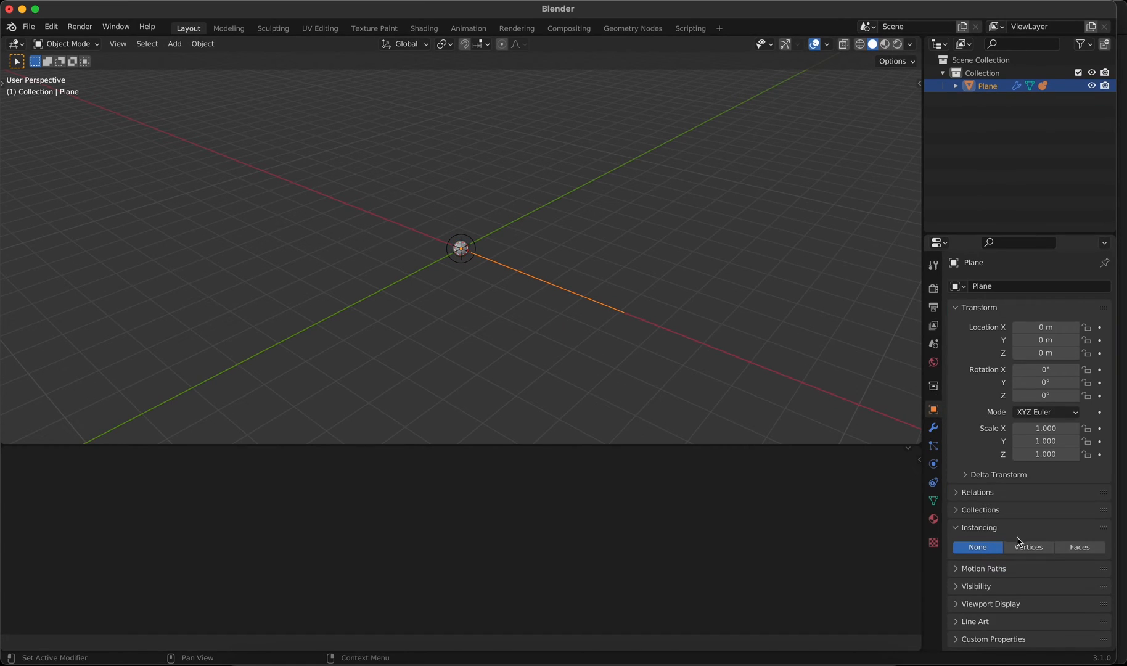
{"action": "left_click", "coordinate": [1027, 548]}
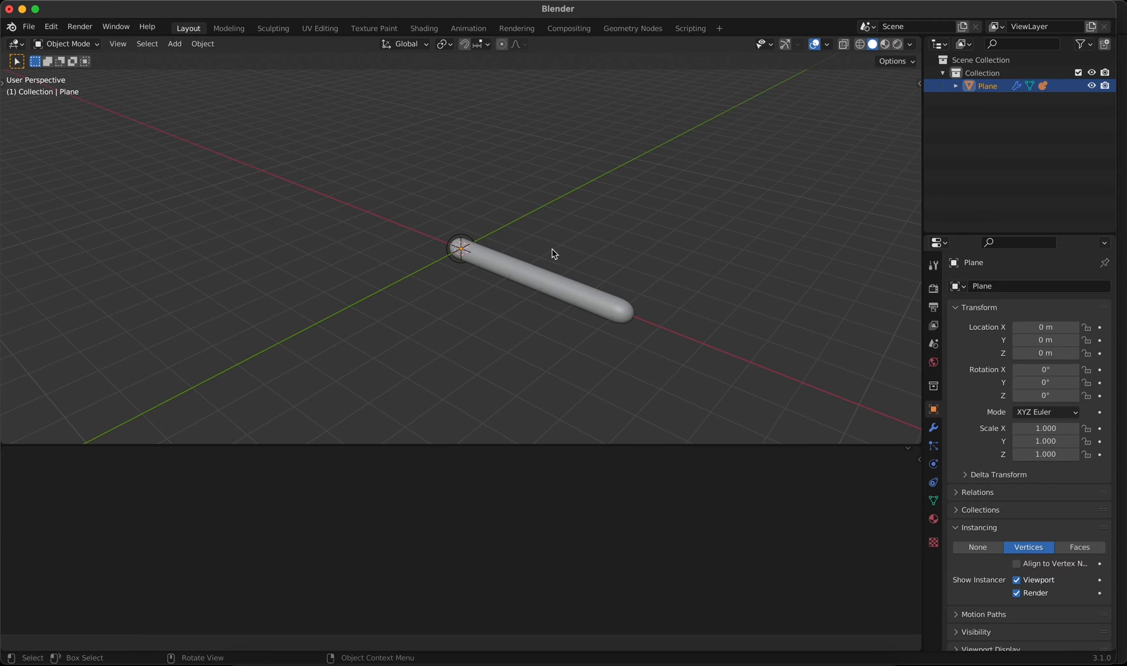
{"action": "left_click", "coordinate": [174, 45]}
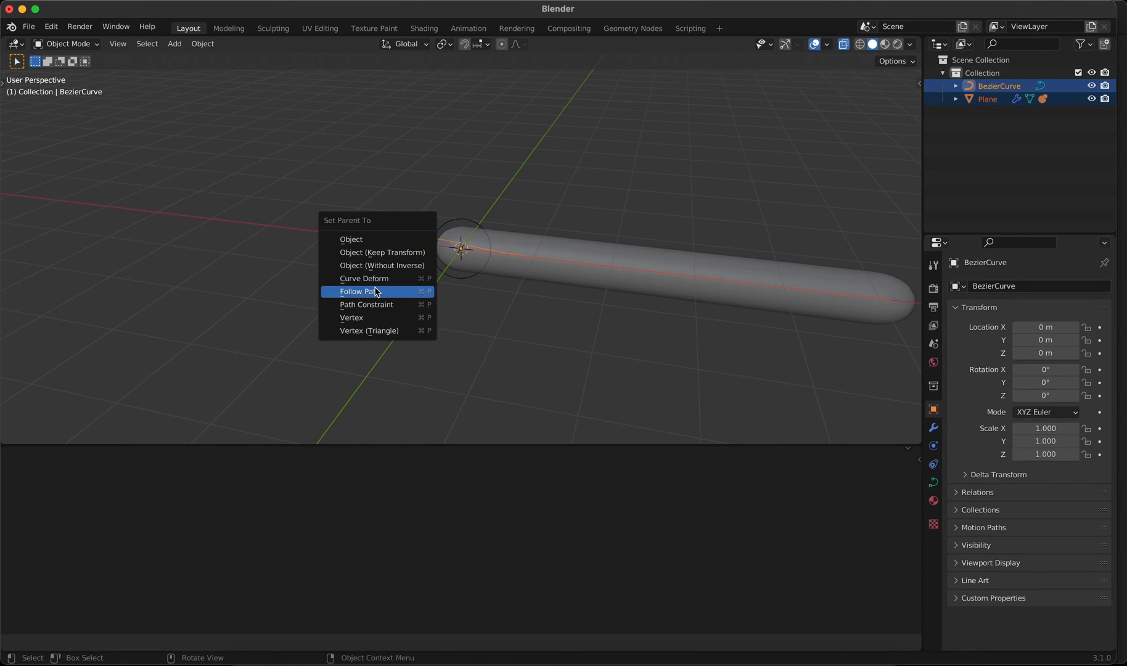
Parent the Plane to the Bezier curve with Curve Deform and extrude the curve into a zigzag
{"action": "left_click", "coordinate": [357, 291]}
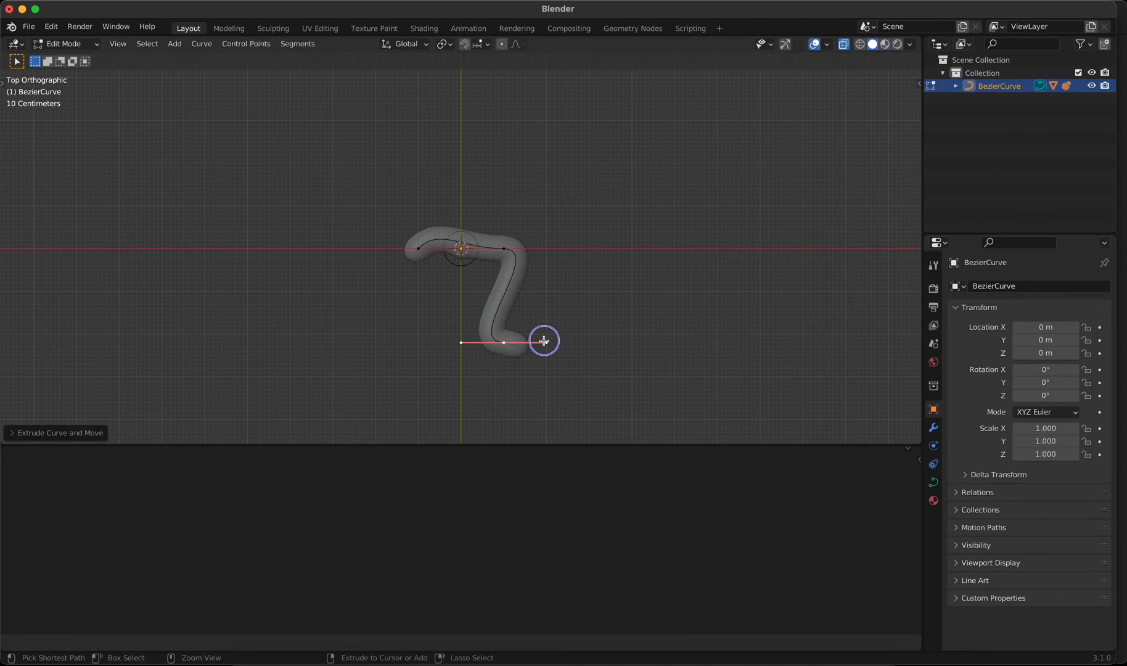
{"action": "left_click_drag", "start_coordinate": [544, 341], "coordinate": [349, 326]}
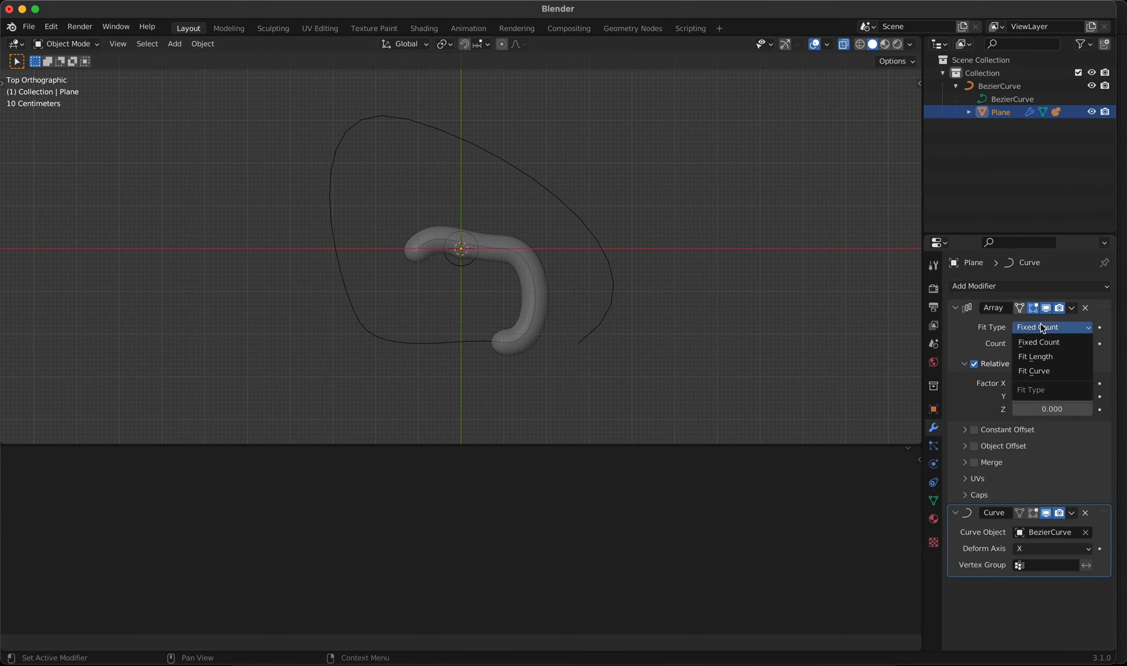
Set the Array modifier's Fit Type to Fit Curve so its length follows the curve
{"action": "left_click", "coordinate": [1033, 371]}
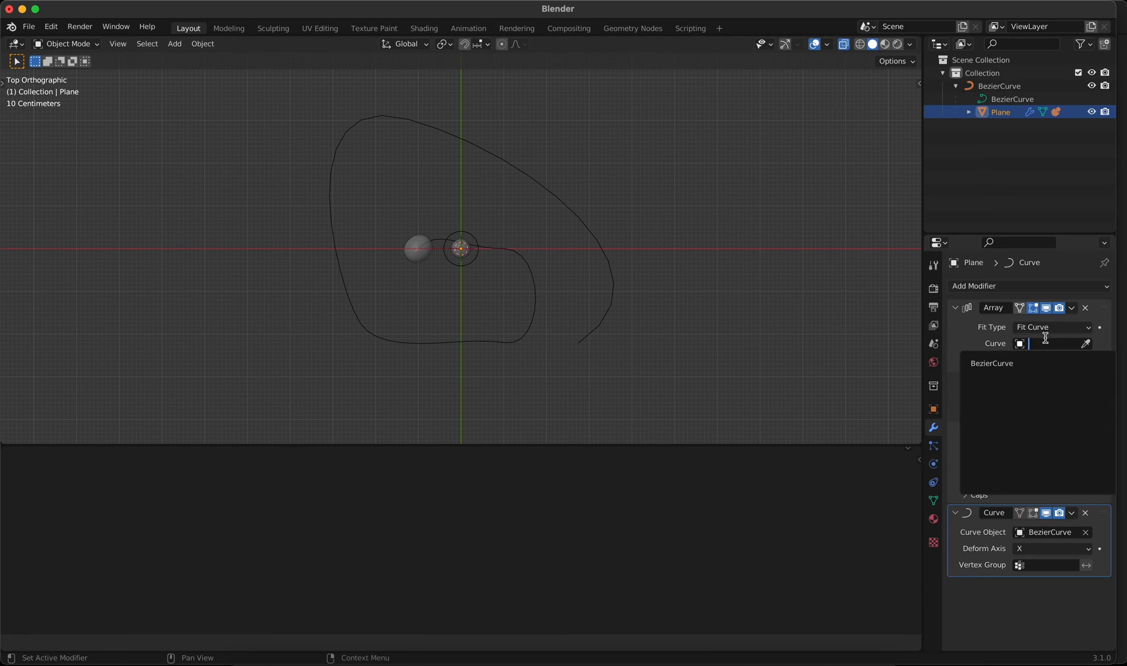